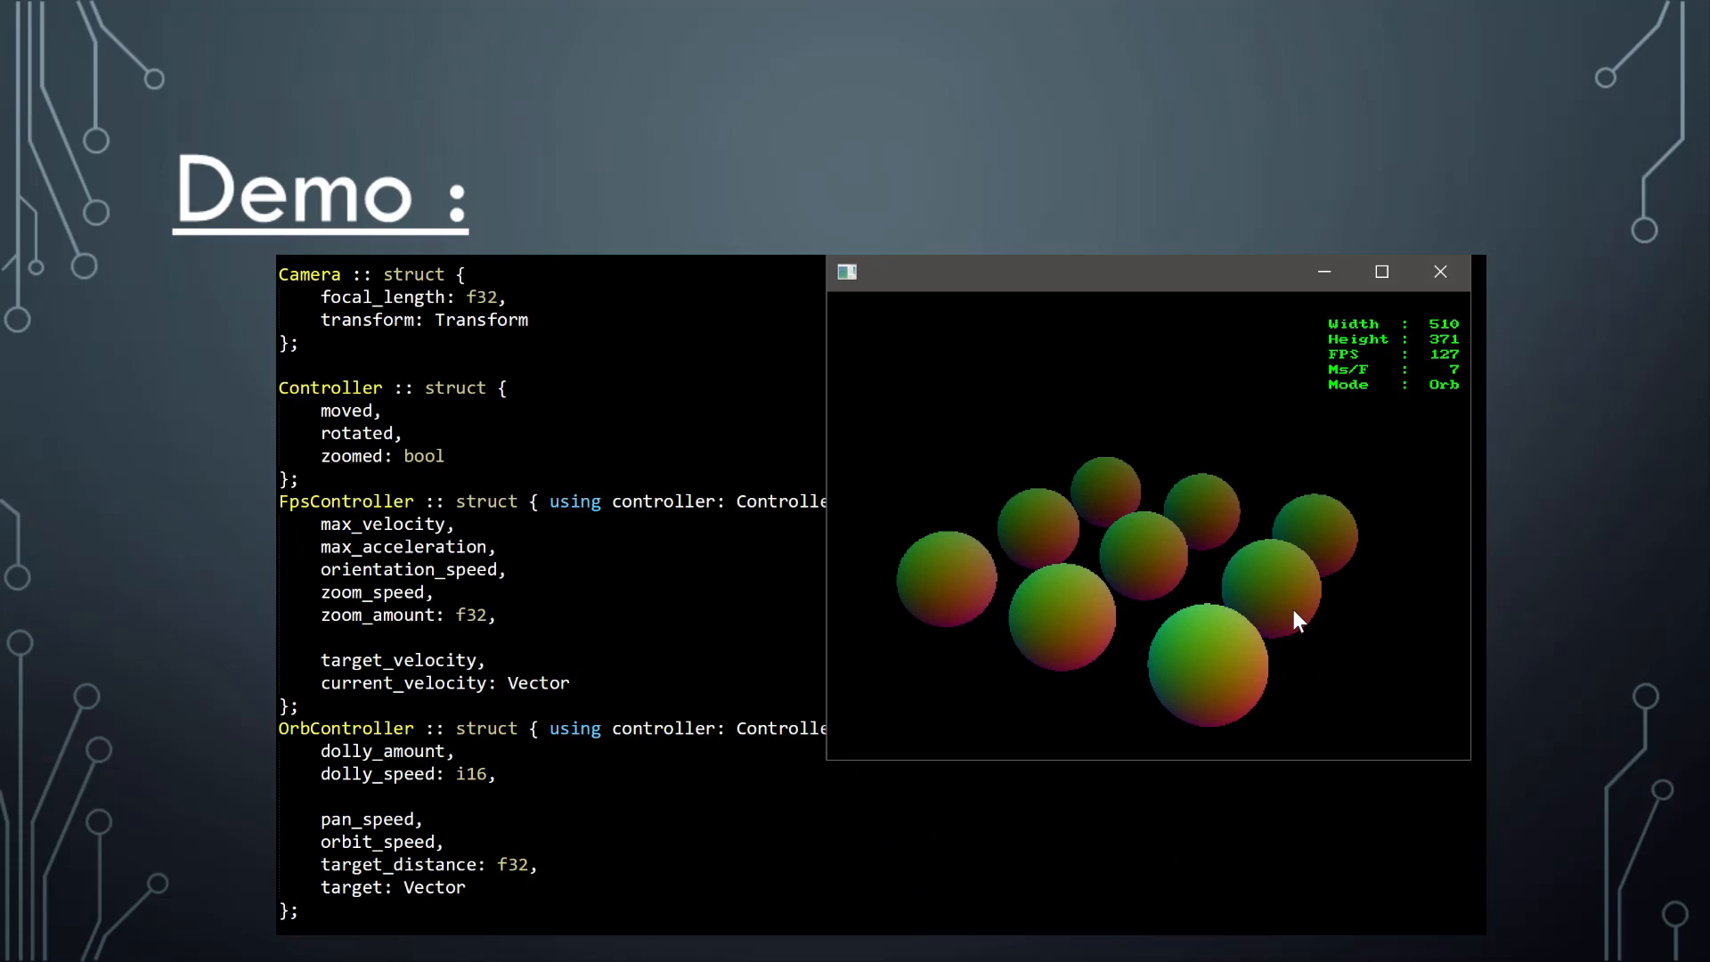
mouse_move(1074, 654)
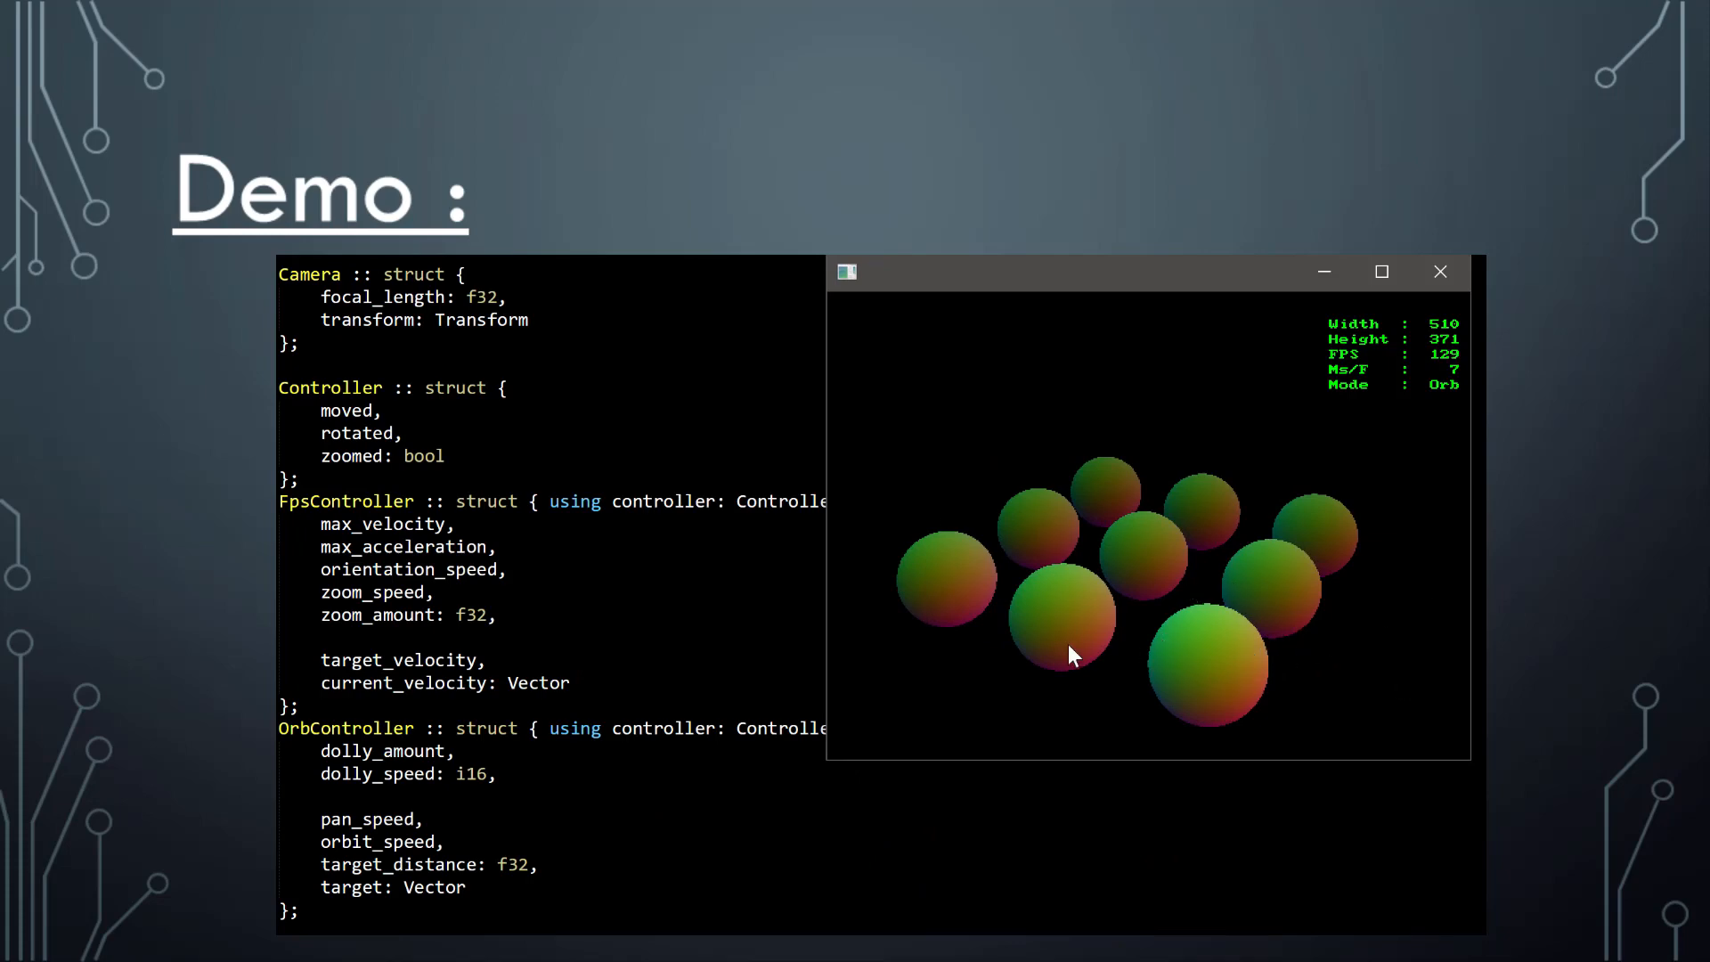
mouse_move(959, 581)
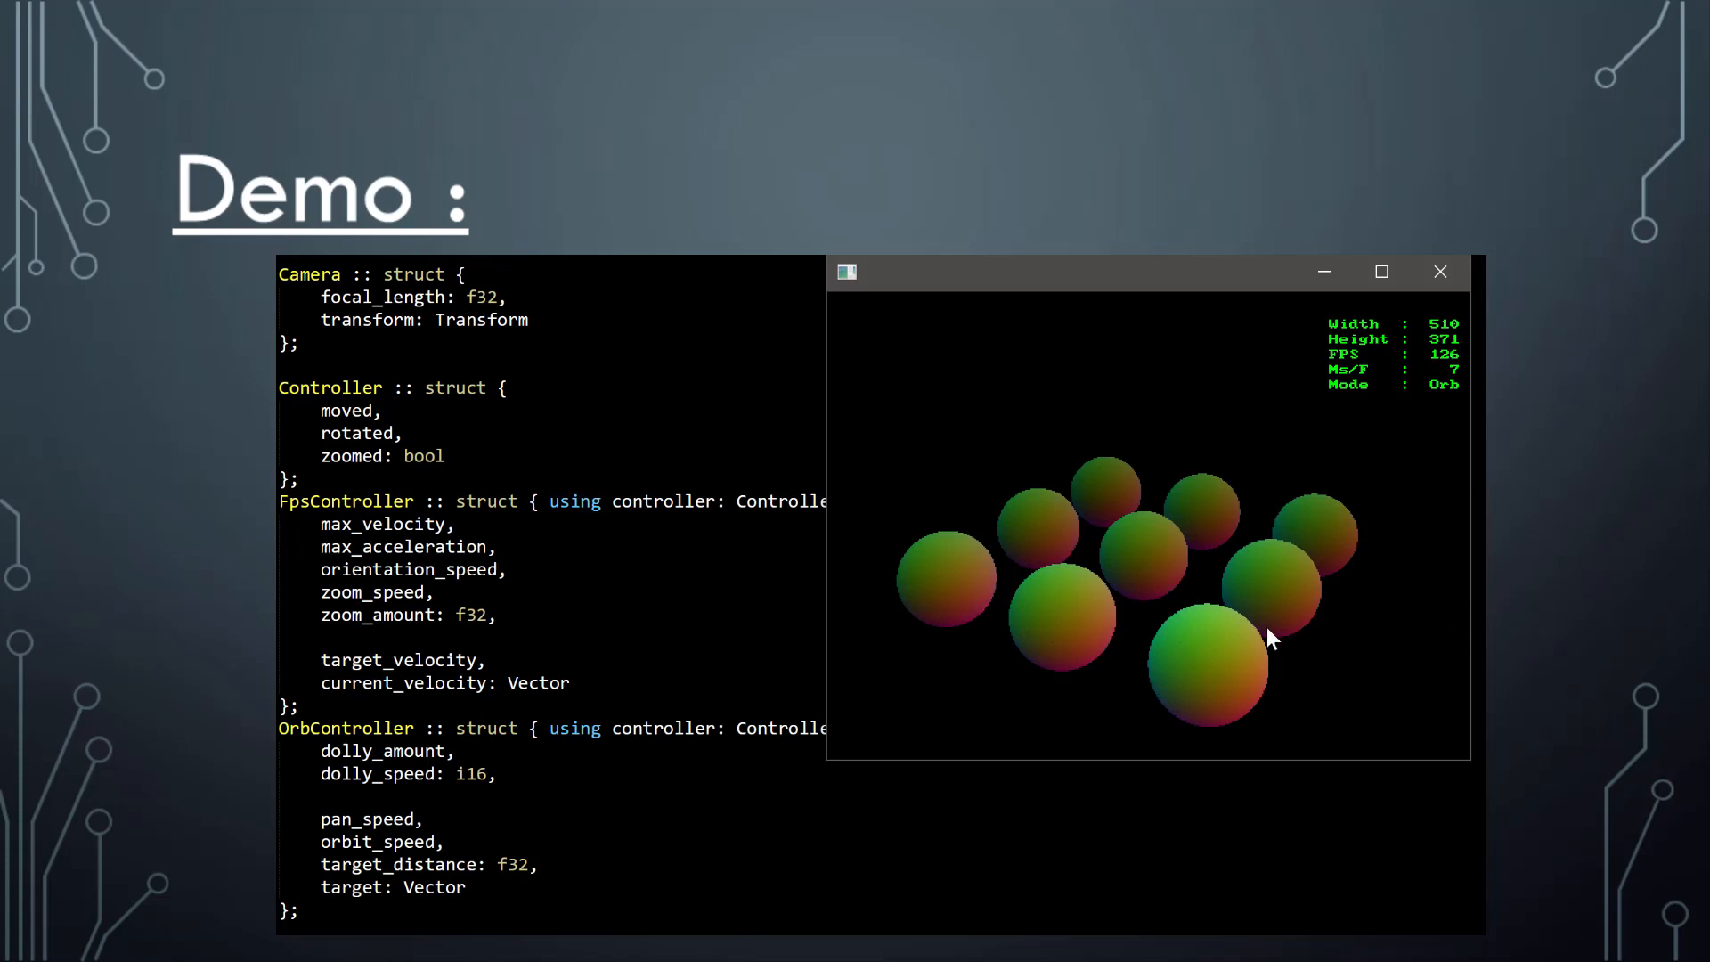
mouse_move(1085, 614)
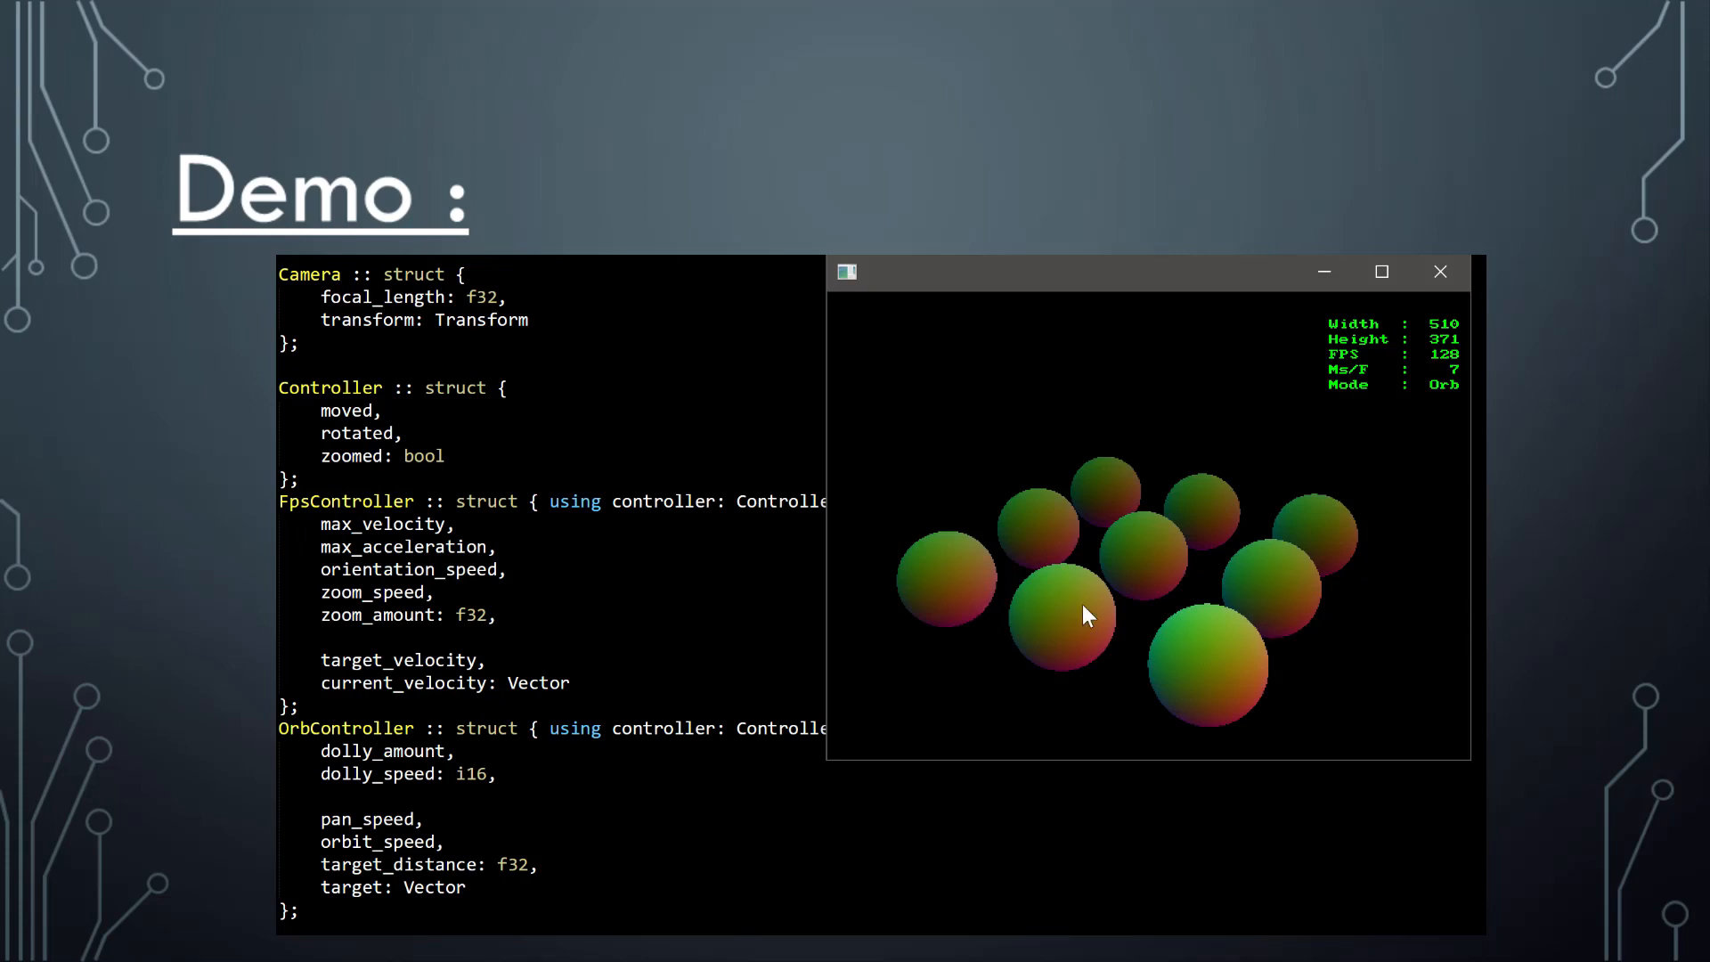
mouse_move(1265, 637)
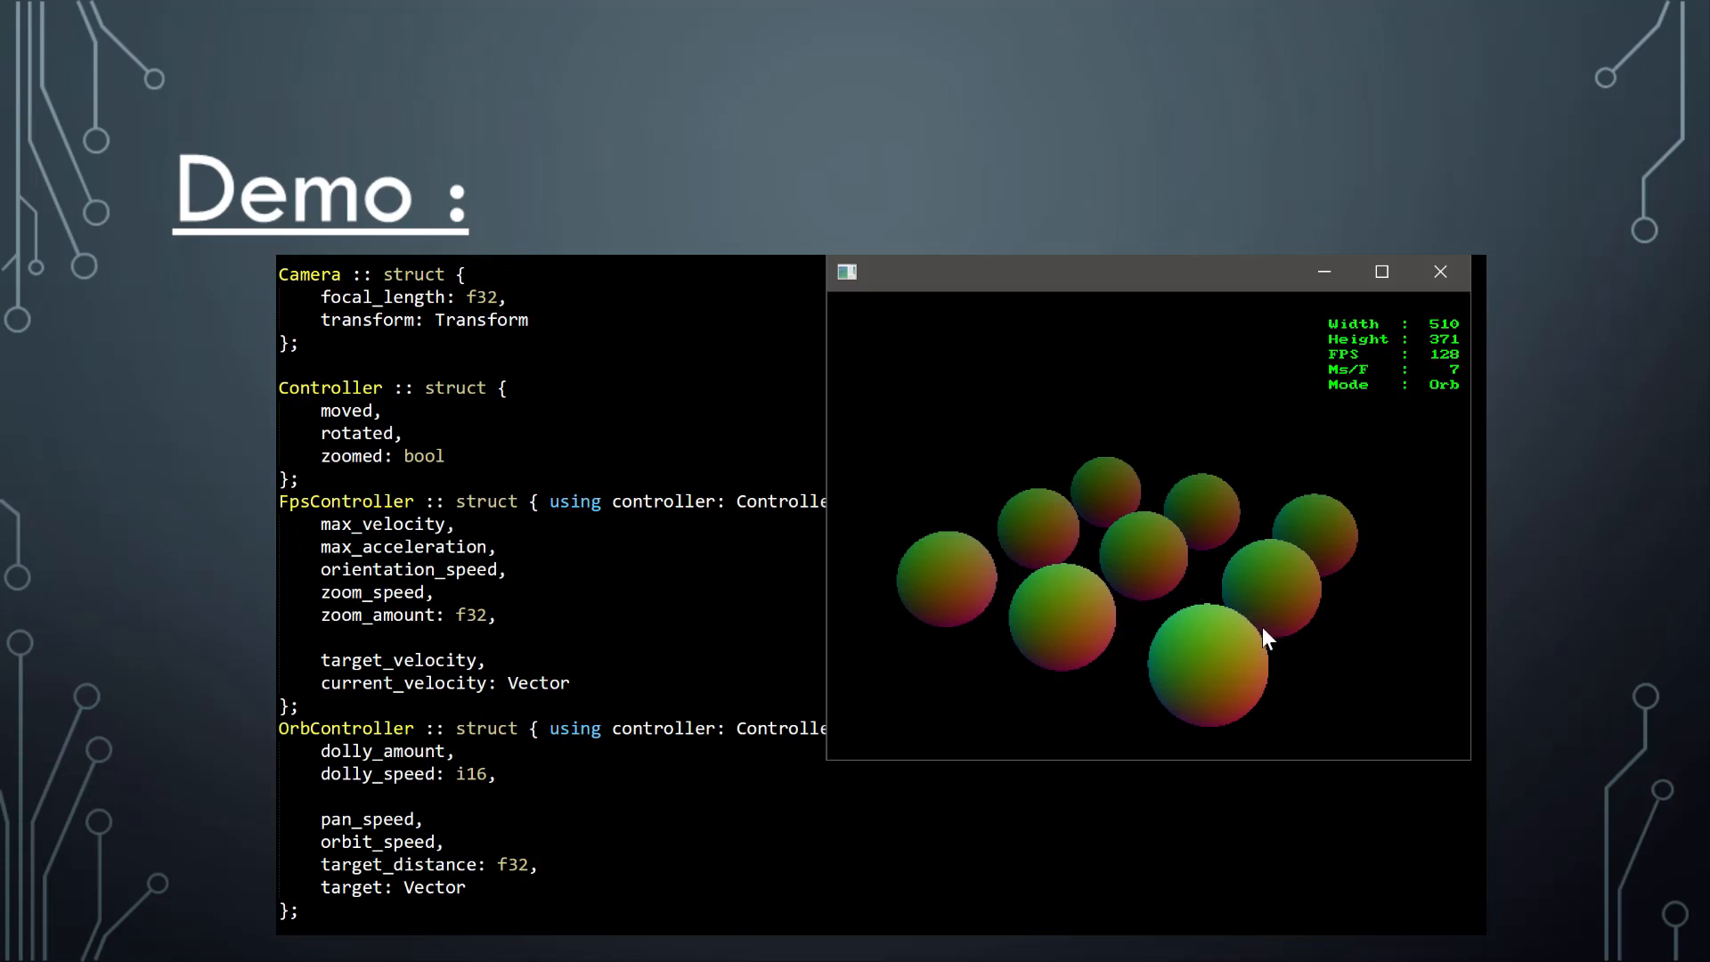
mouse_move(1281, 654)
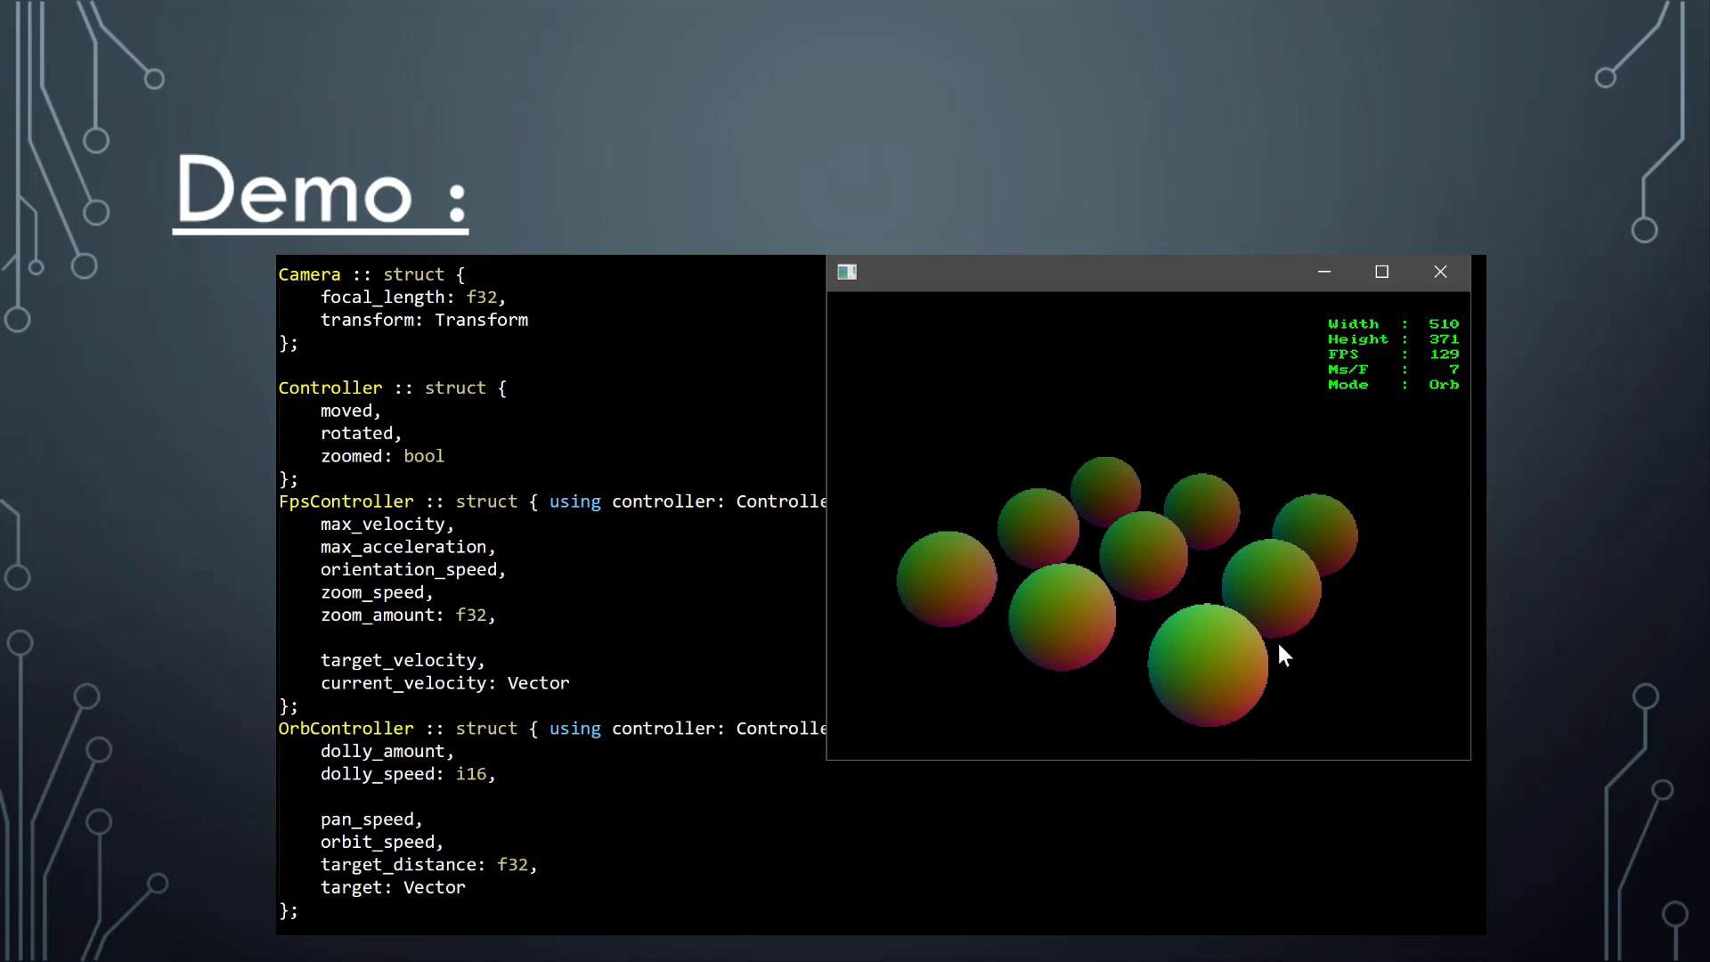